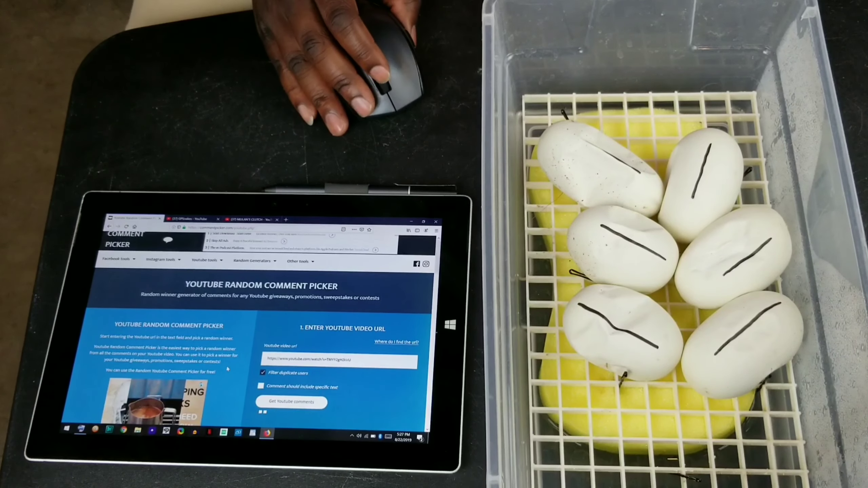
- Load the video's comments with 'Get Youtube comments', showing 9 unique commenters
scroll("down", 3)
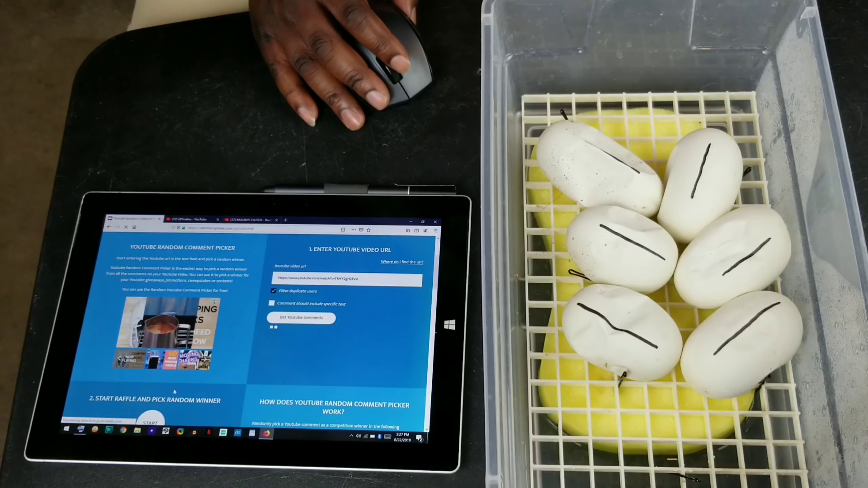
left_click(301, 318)
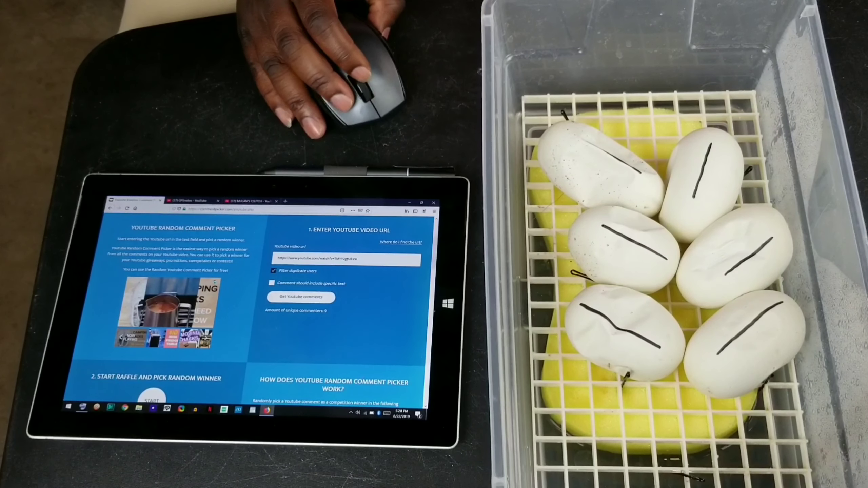
- Scroll down to section 2 and start the raffle to draw a random winner
scroll("down", 3)
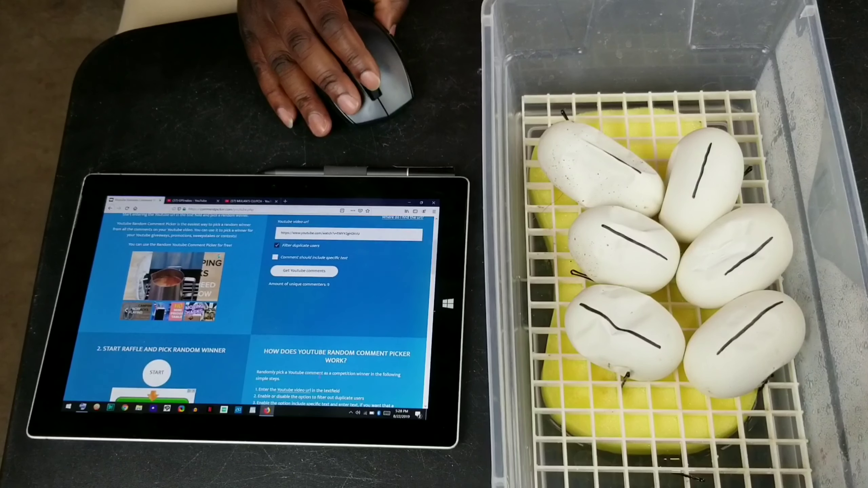
scroll("down", 3)
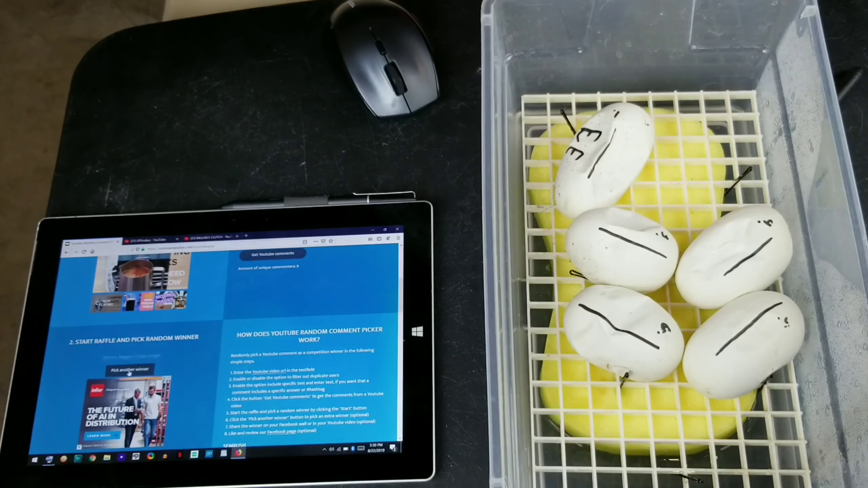
- Draw two more random winners with 'Pick another winner', each shown with their comment
left_click(127, 370)
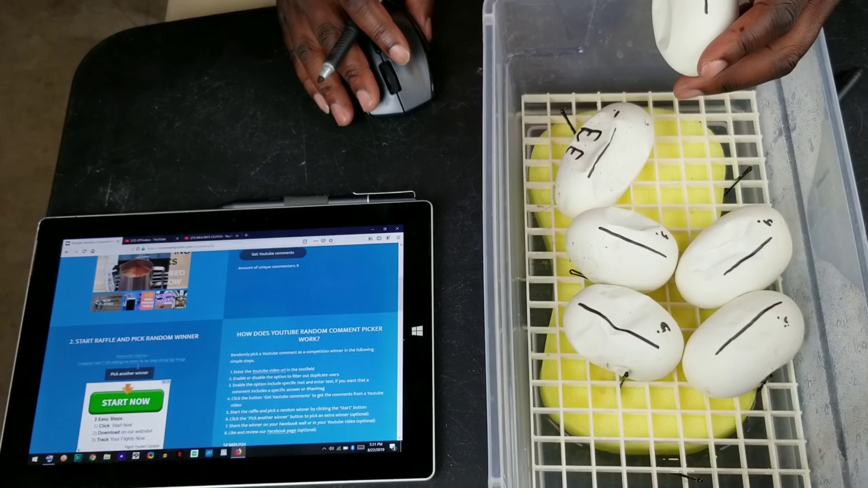
left_click(125, 400)
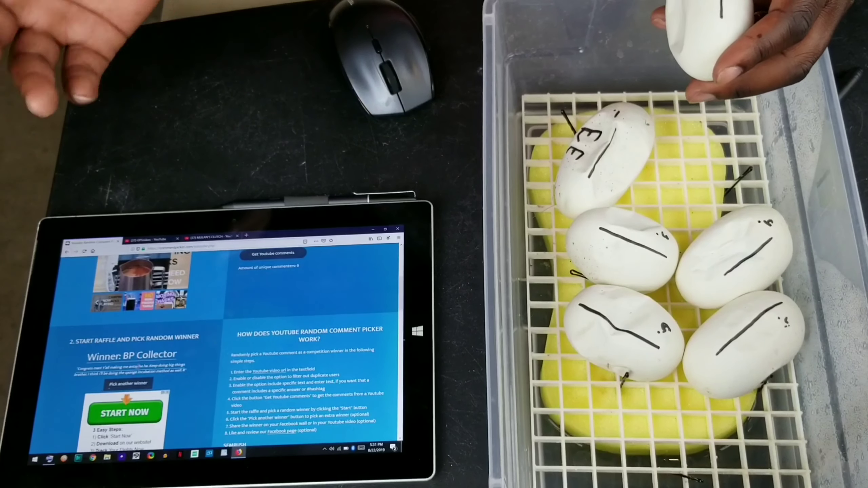